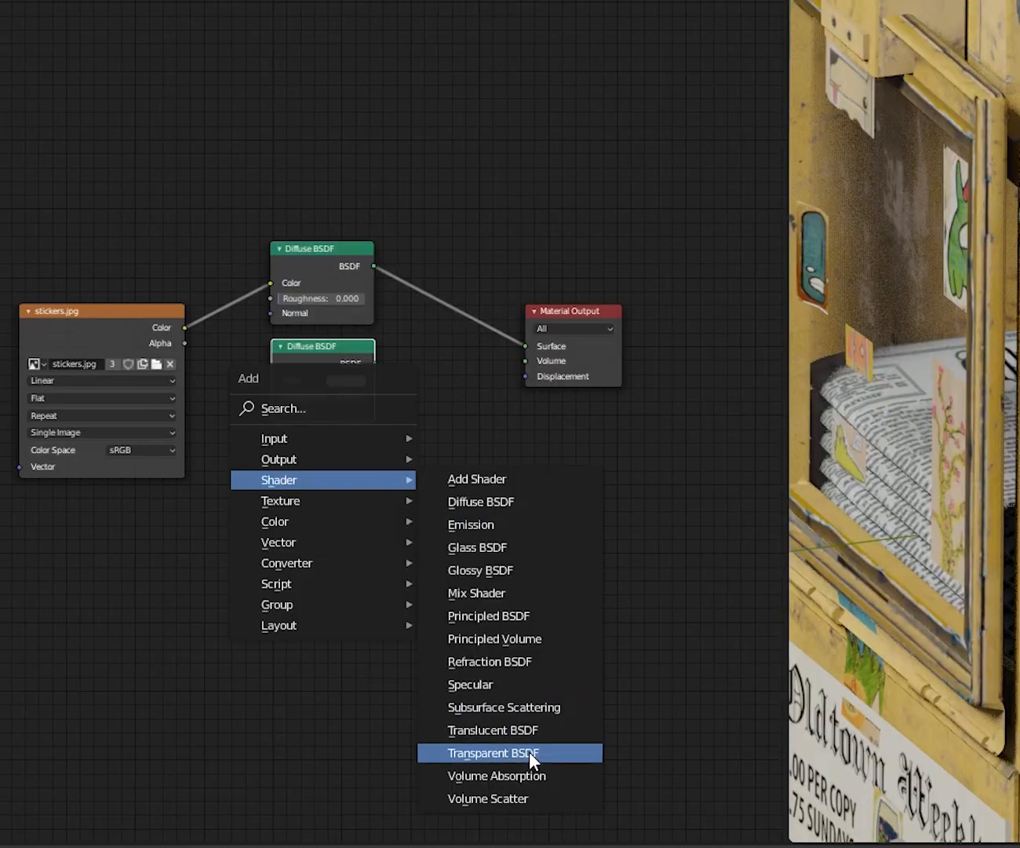
Add a Transparent BSDF mixed with the Diffuse BSDF and set the material's Blend Mode for transparency
click(491, 753)
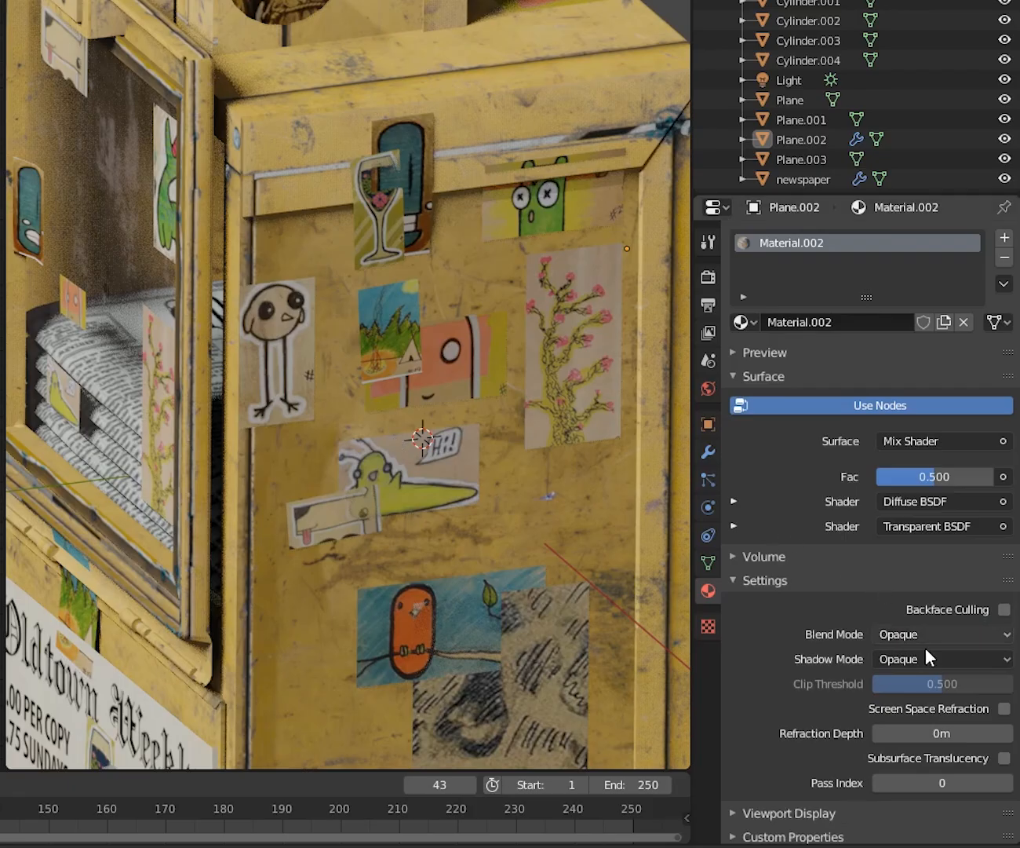
click(941, 634)
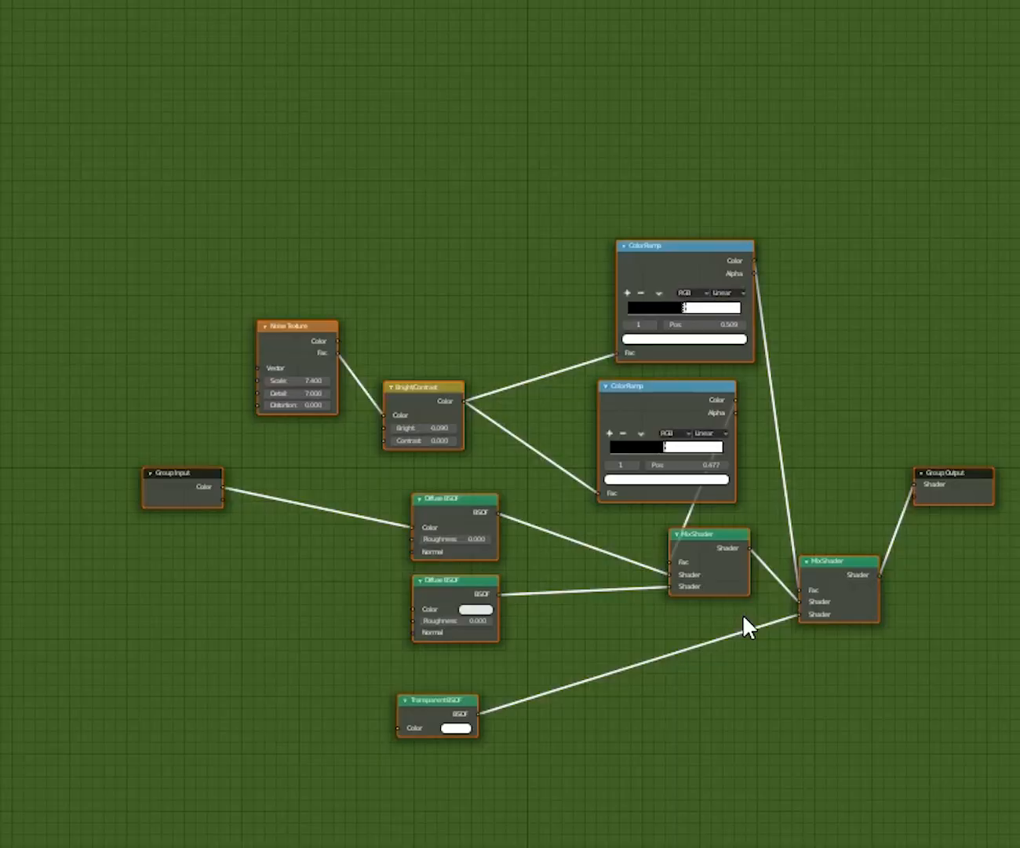
Link the Group Input Color socket into the Noise Texture's Vector input
scroll(up, 3)
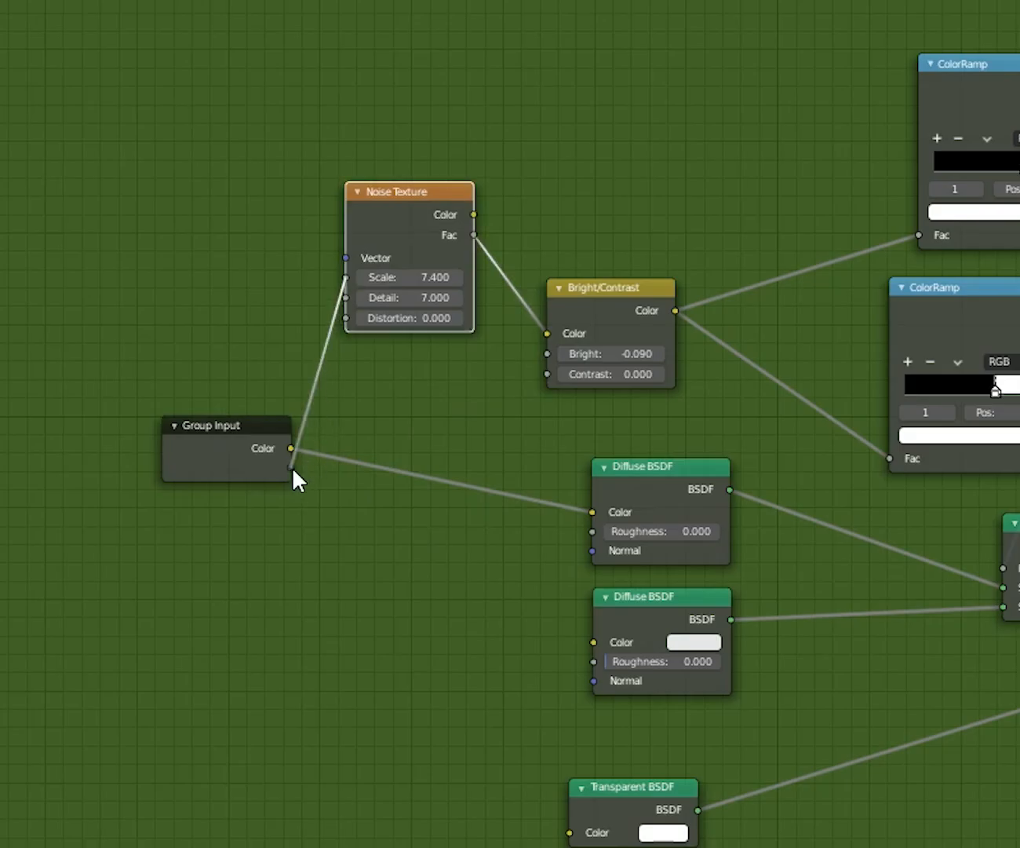